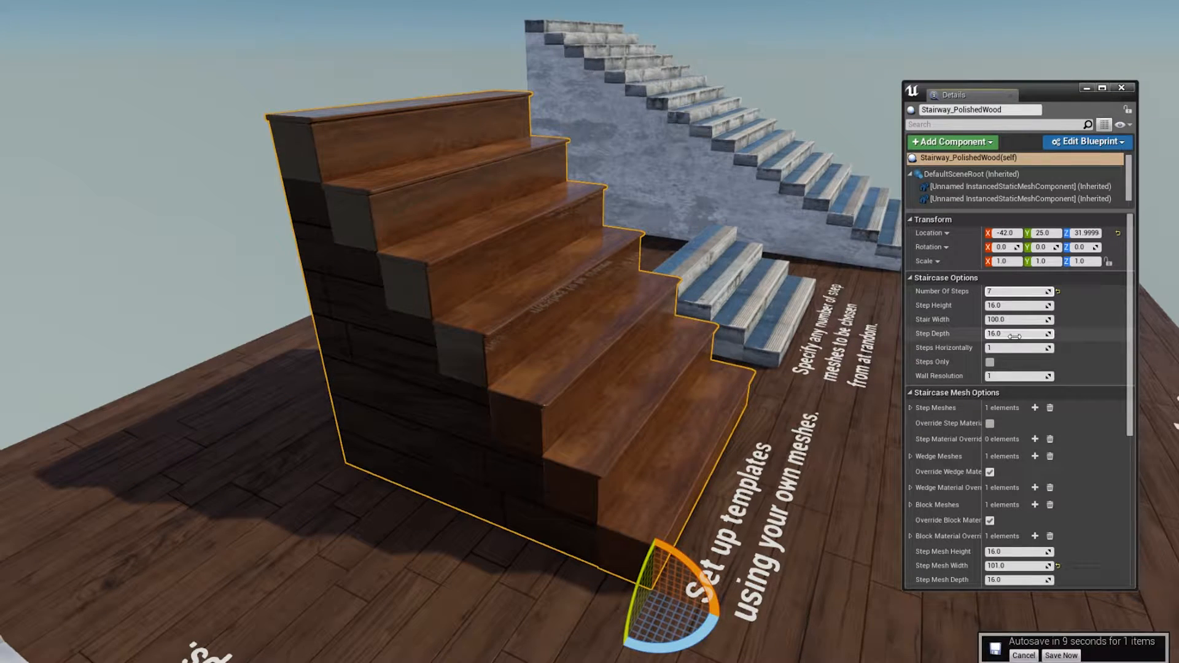
# - Show Stairway_UrbanConcrete in wireframe with 18 steps, step height 8, 10 steps horizontally
pyautogui.moveTo(1019, 333); pyautogui.dragTo(1016, 333)
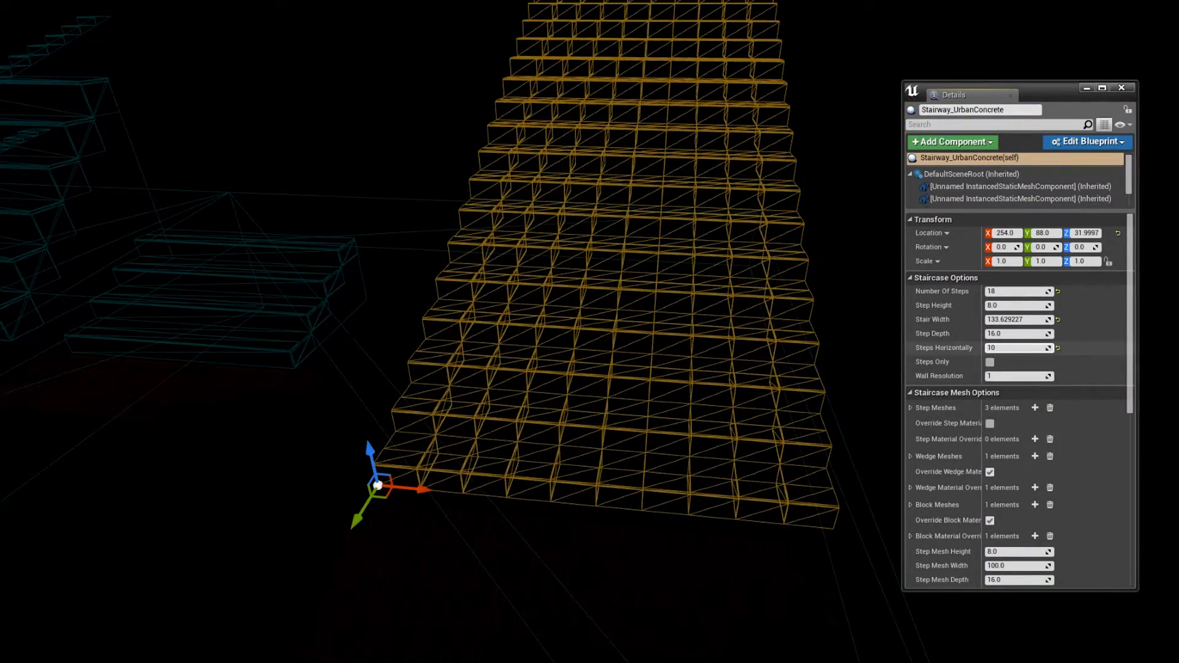
# - Enable the experimental Hanging Staircase option on ImpromptuStairway_Movable
pyautogui.write('110641')
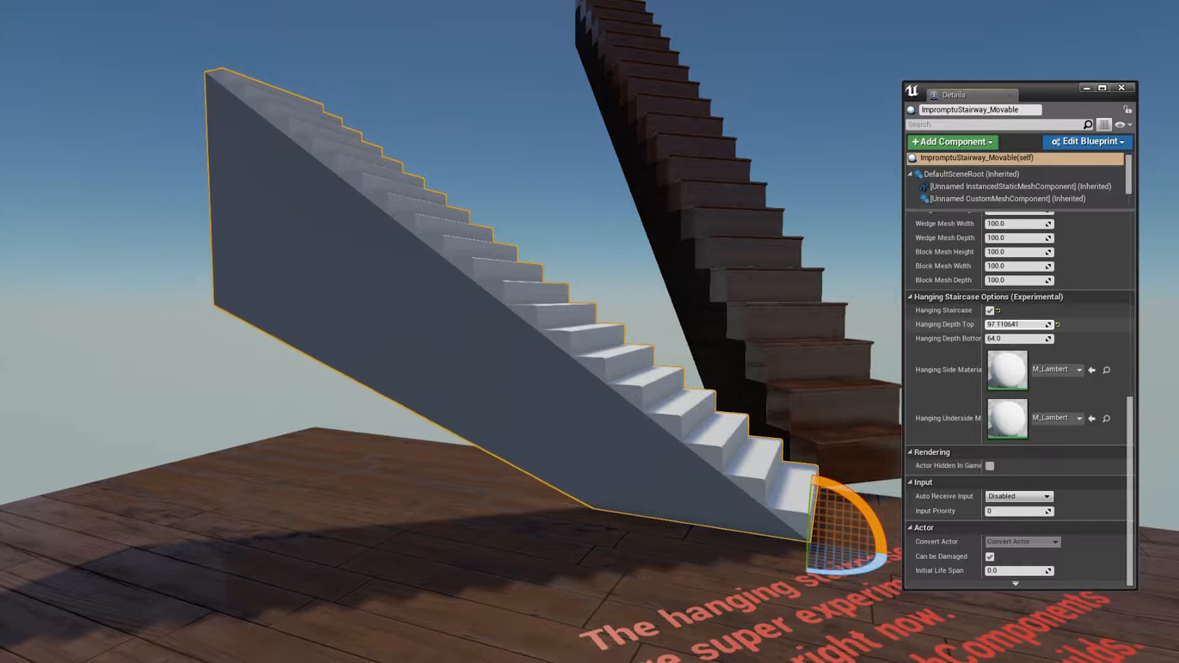
# - Give ImpromptuStairway_Movable2 wood hanging side and underside materials with deeper hanging depths
pyautogui.moveTo(1031, 324); pyautogui.dragTo(992, 324)
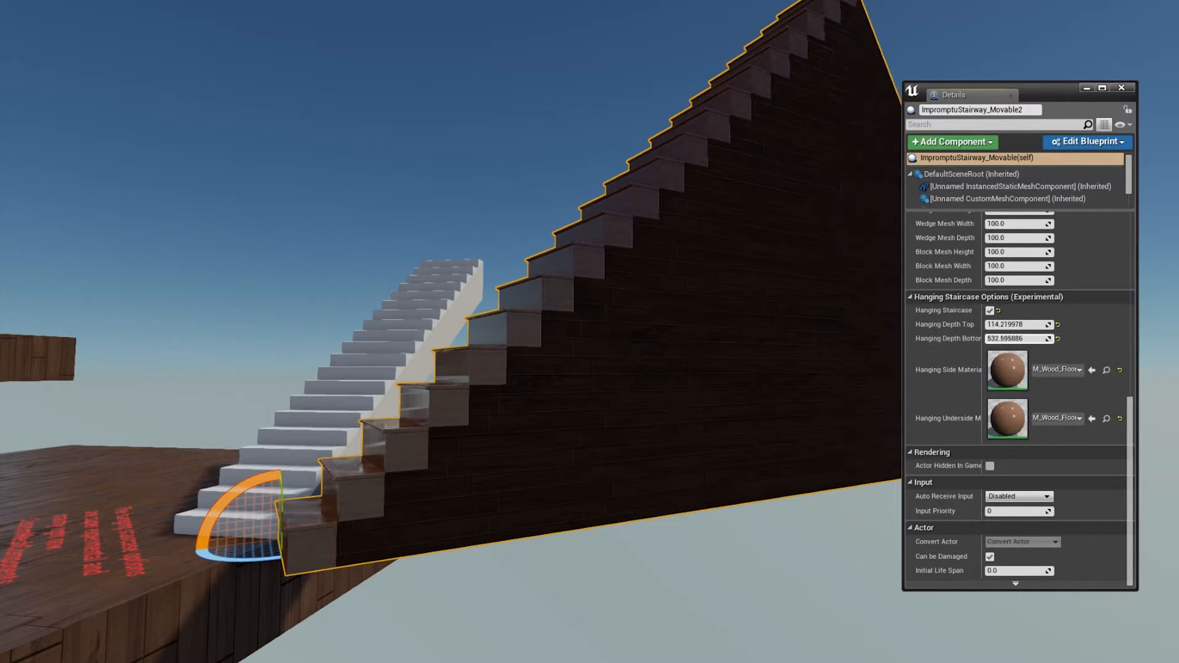
# - Set Hanging Depth Bottom to 33.533443 for a thin slanted wooden underside
pyautogui.write('33.533443')
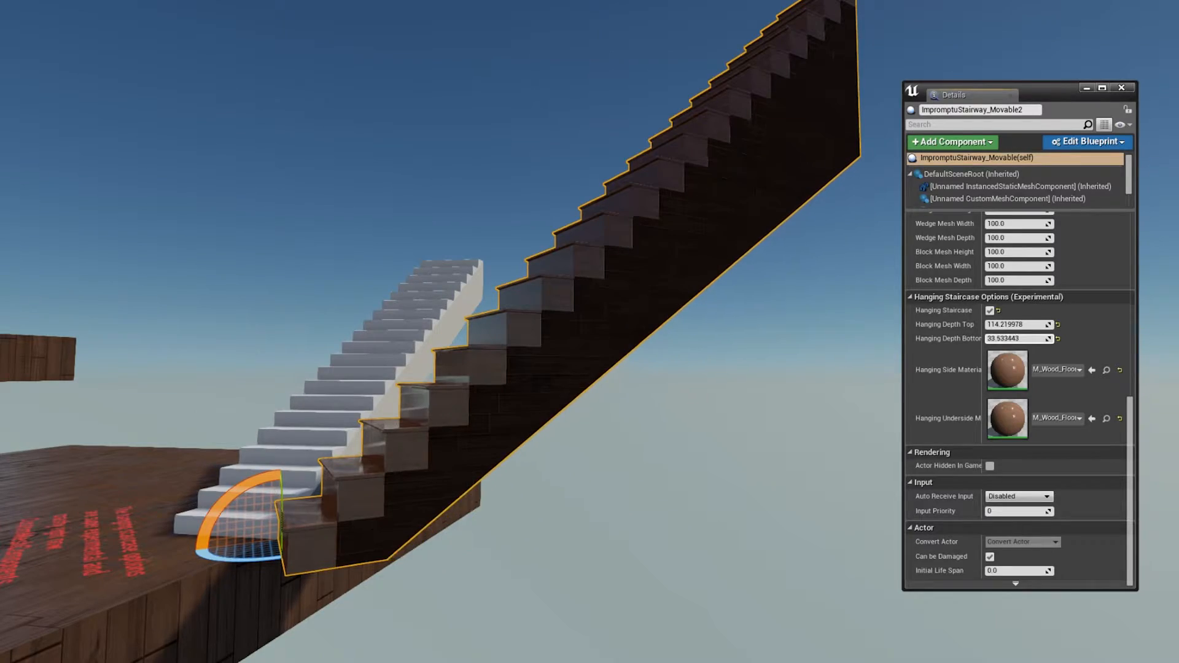